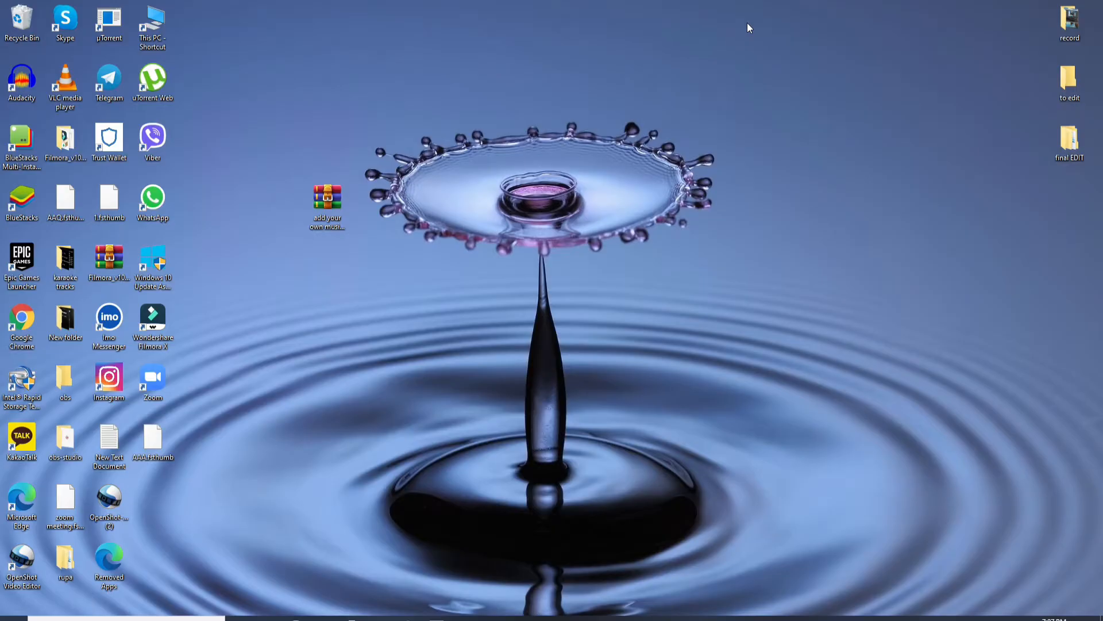
pyautogui.moveTo(751, 33)
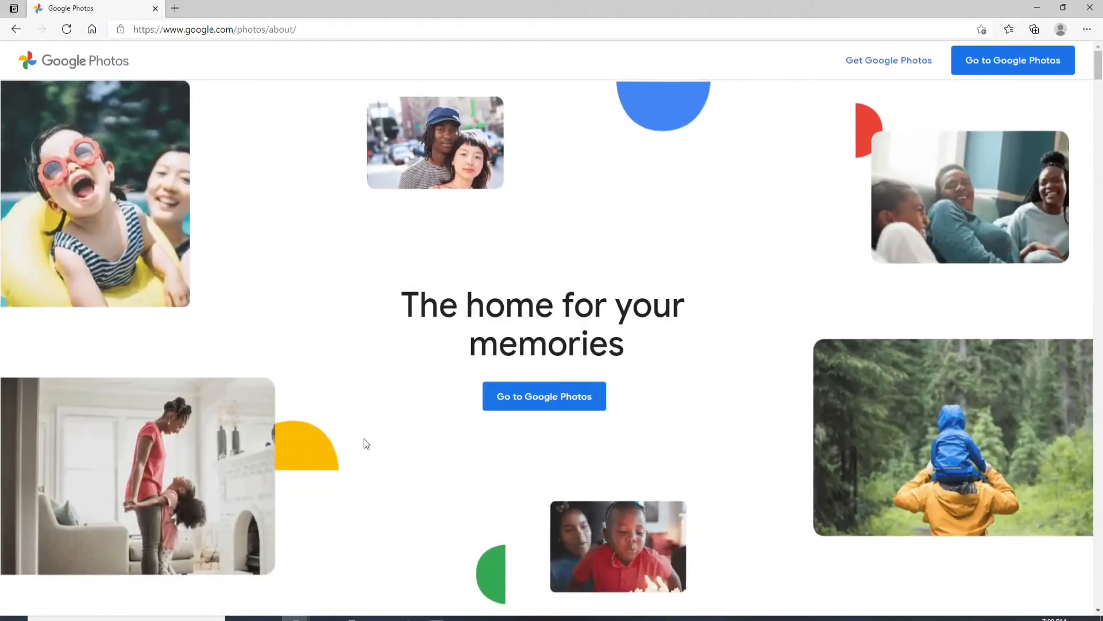
pyautogui.moveTo(952, 180)
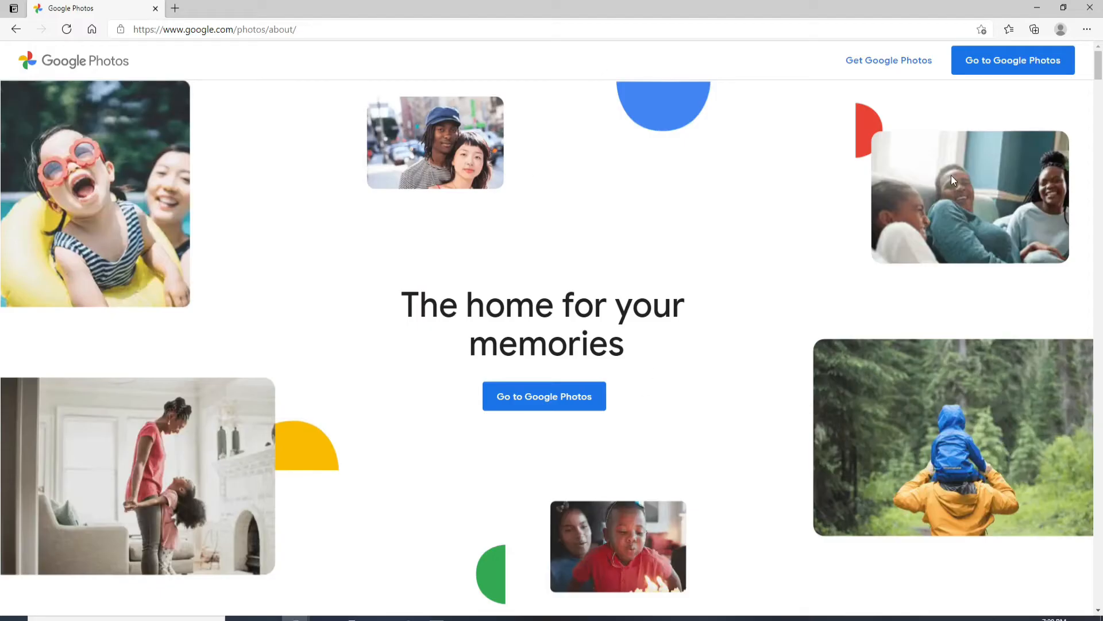
pyautogui.moveTo(1013, 59)
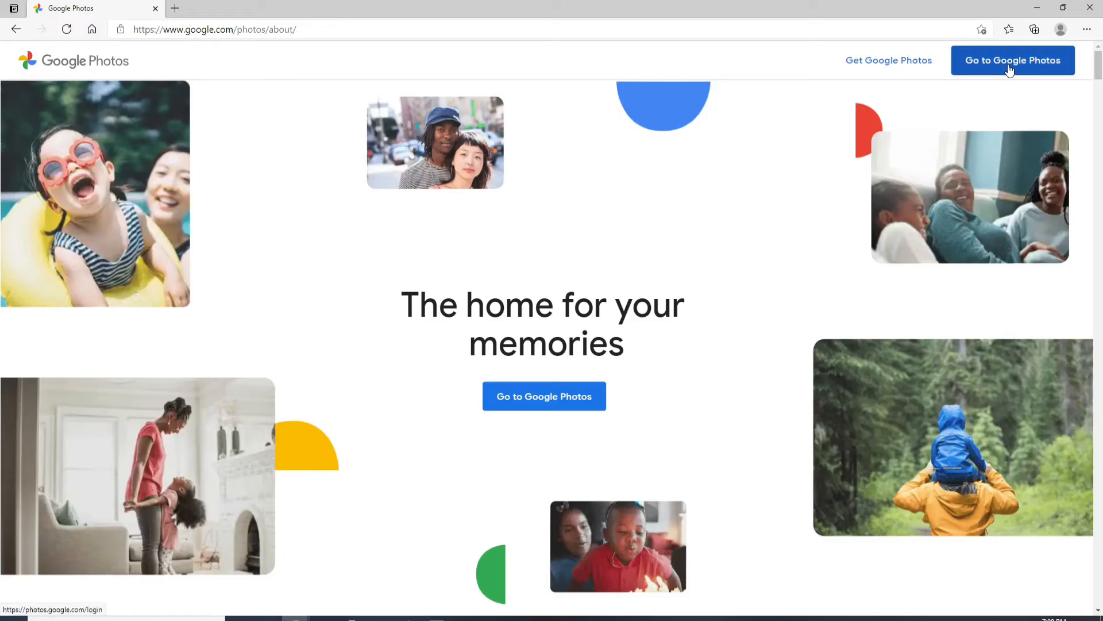
# - Go from the Google Photos about page to the Google sign-in screen
pyautogui.click(1012, 60)
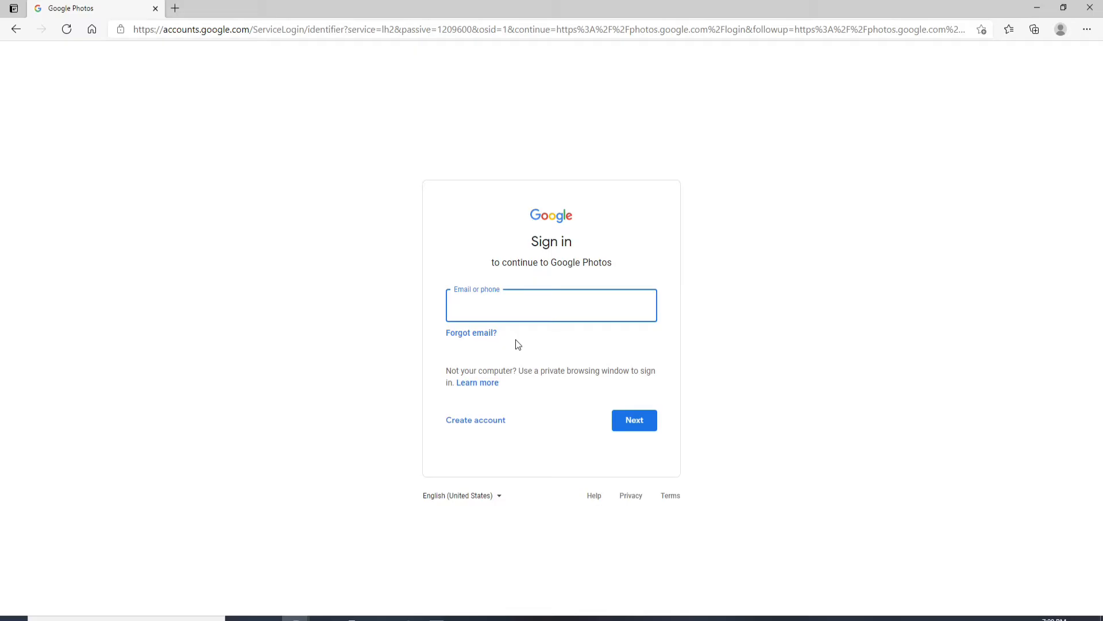
pyautogui.moveTo(505, 403)
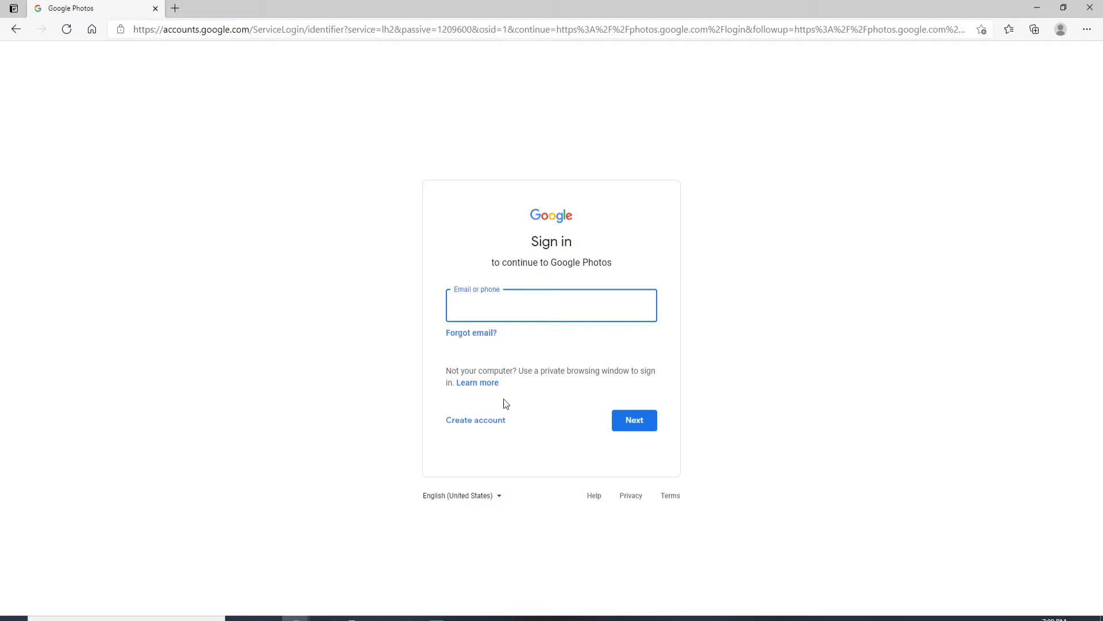
pyautogui.click(475, 419)
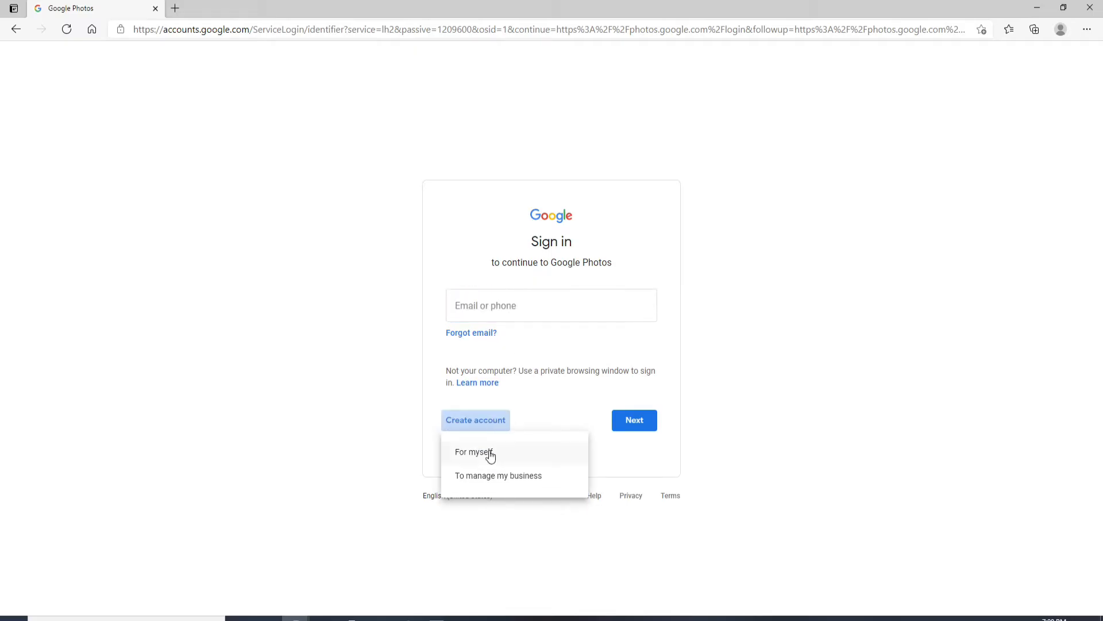
pyautogui.click(474, 451)
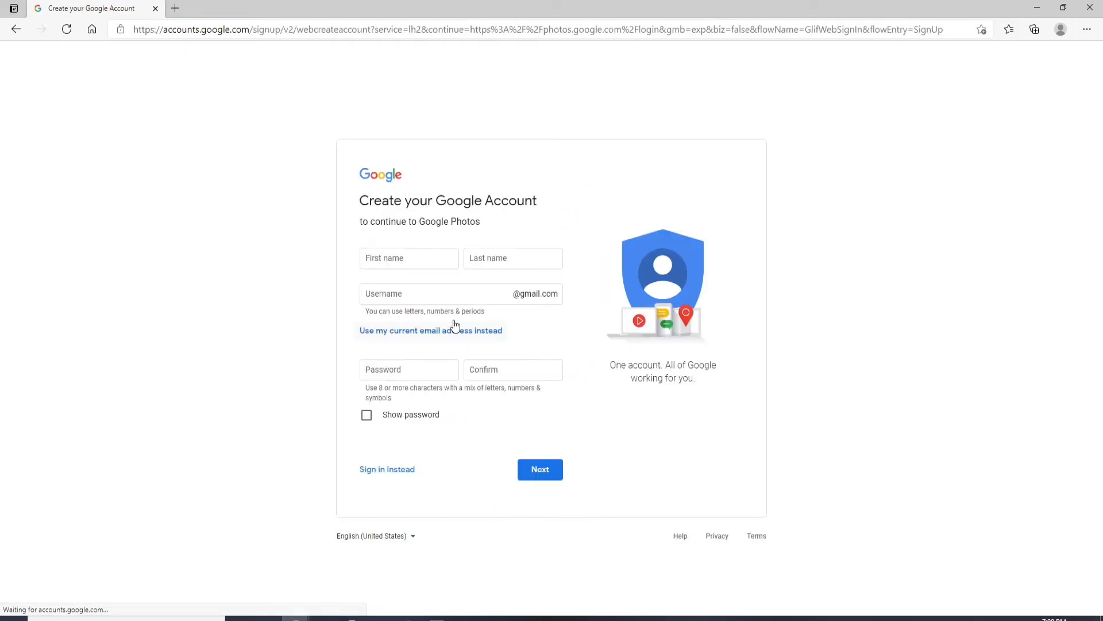
pyautogui.click(408, 258)
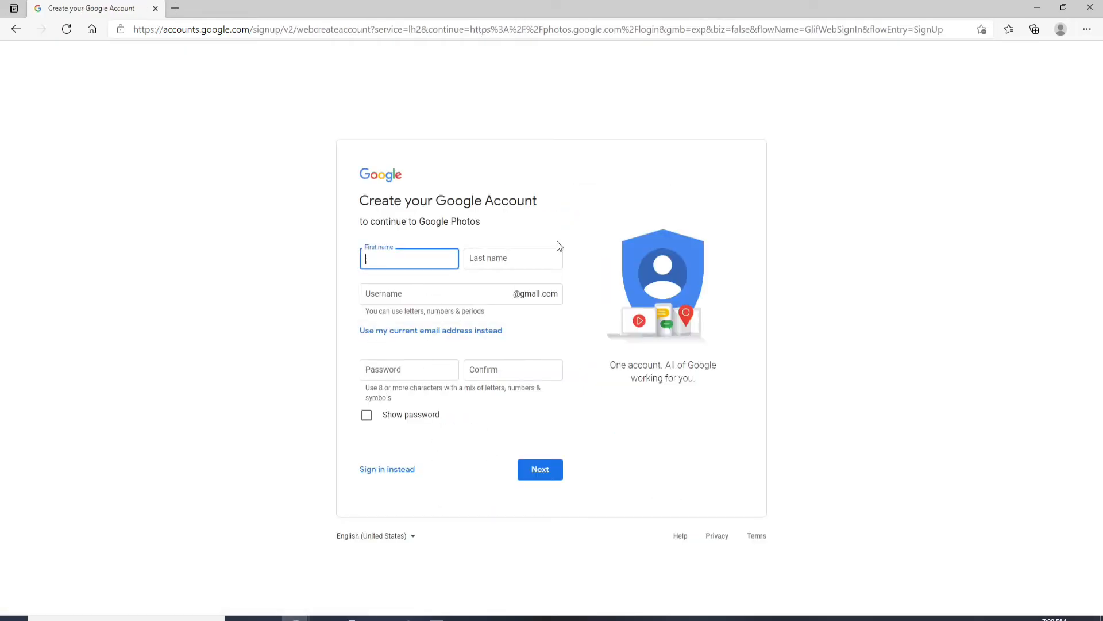
pyautogui.click(388, 469)
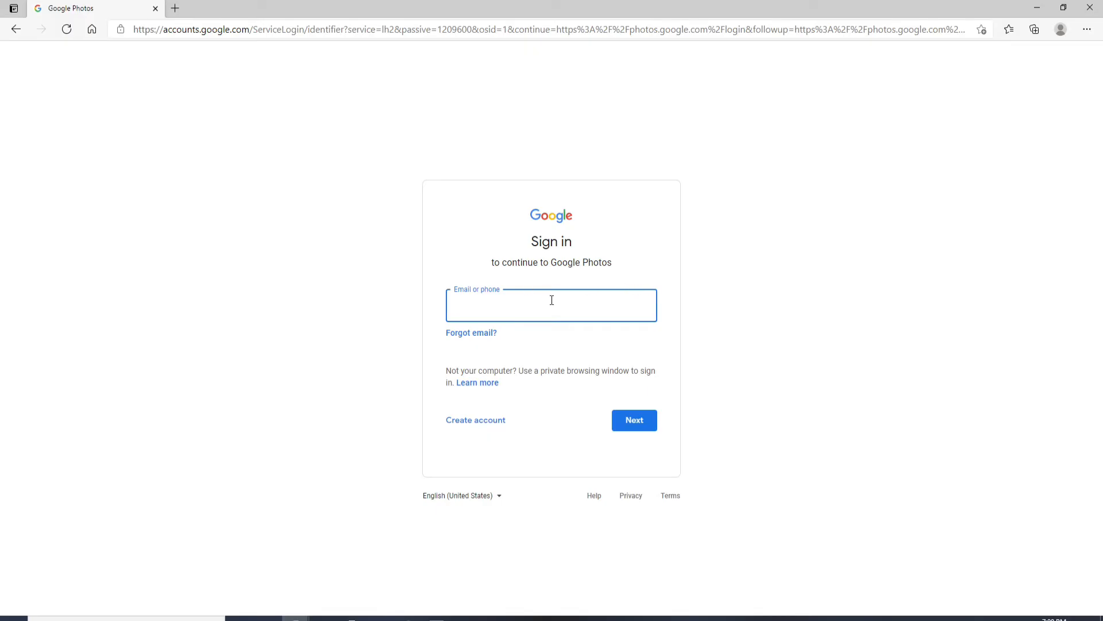
pyautogui.click(551, 304)
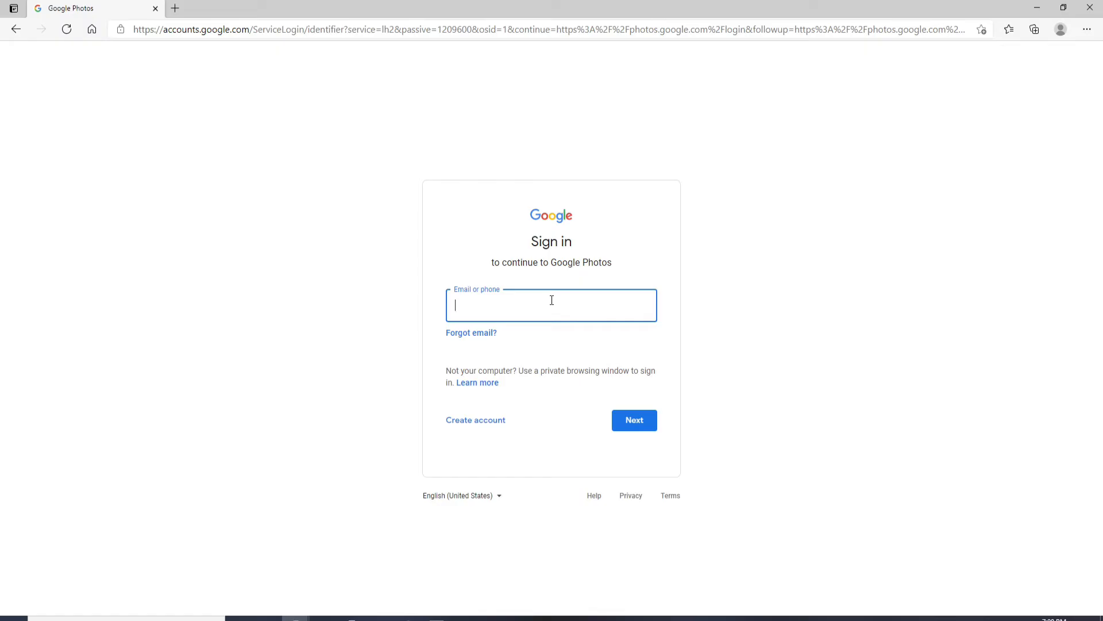
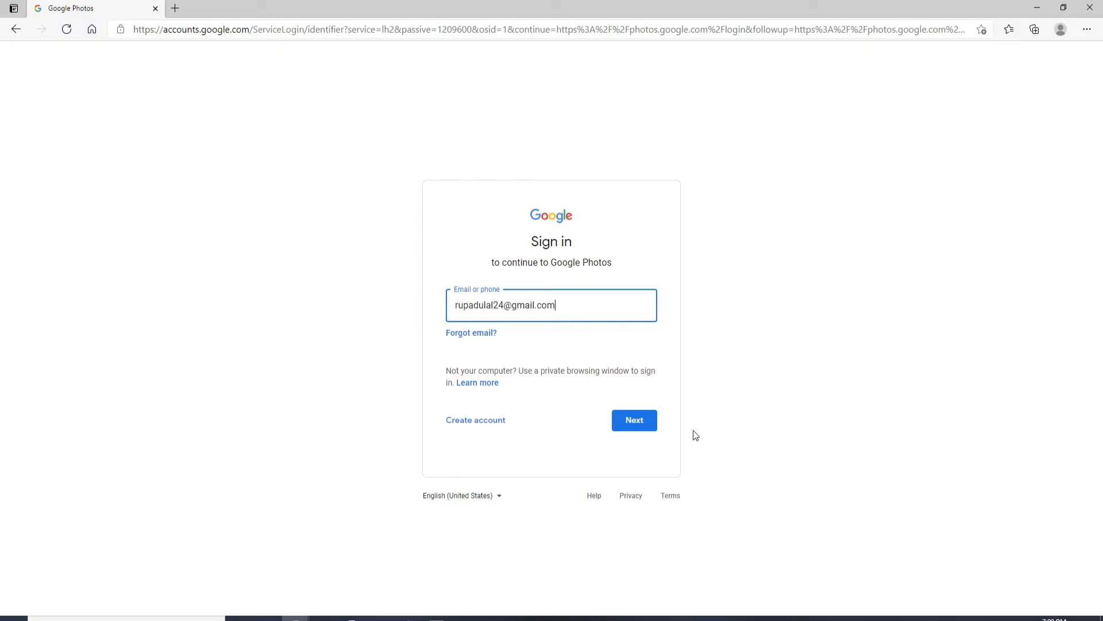
pyautogui.click(632, 419)
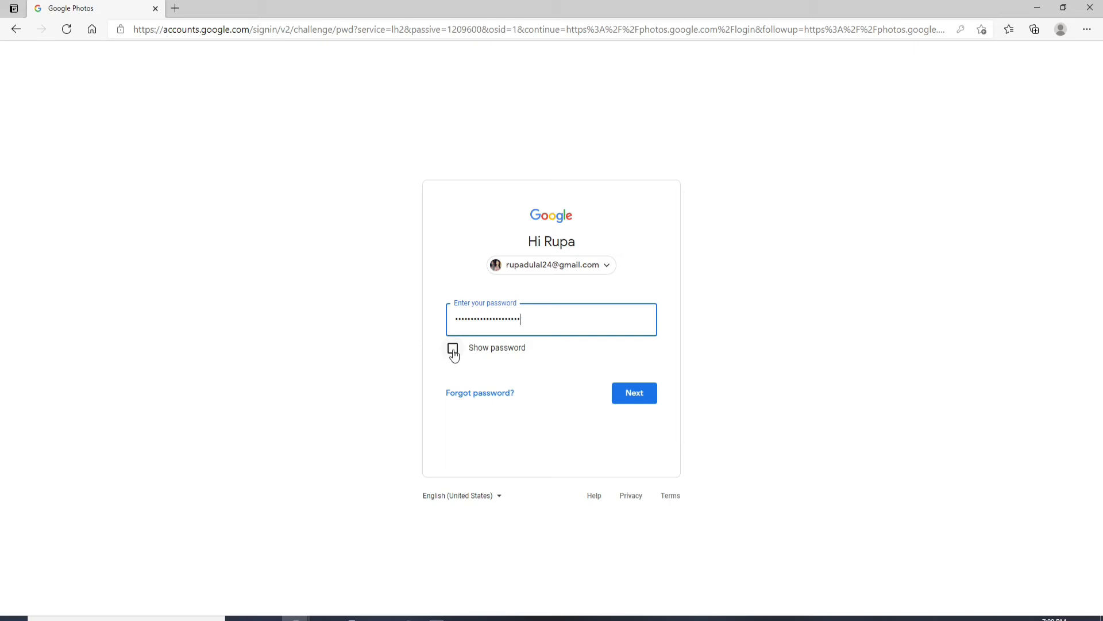
pyautogui.moveTo(721, 346)
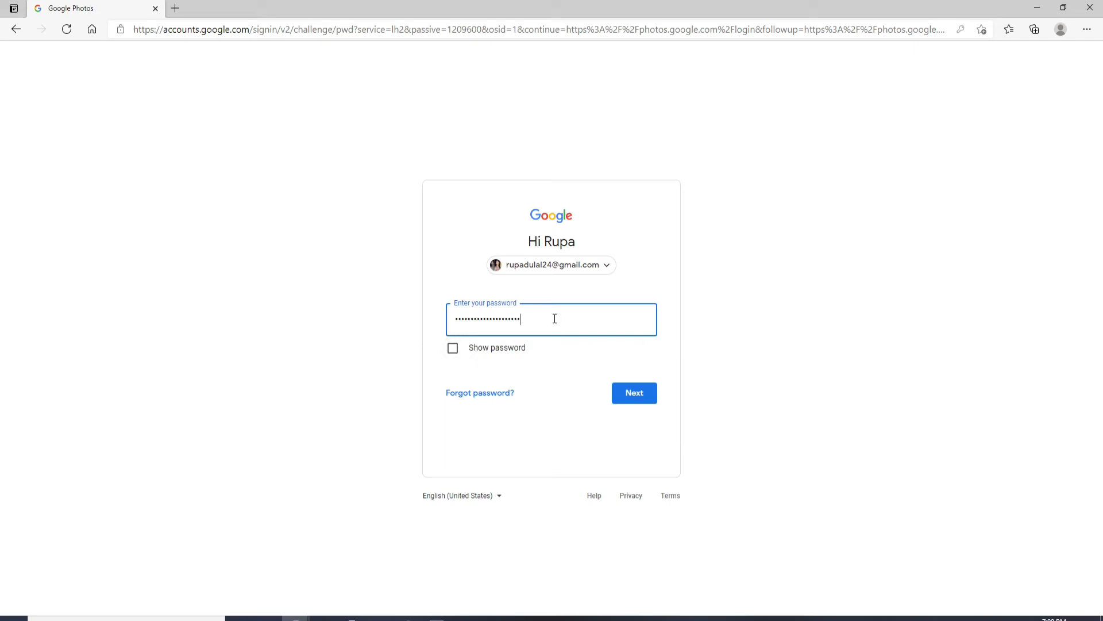
# - Submit the account password to finish signing in to Google Photos
pyautogui.click(633, 394)
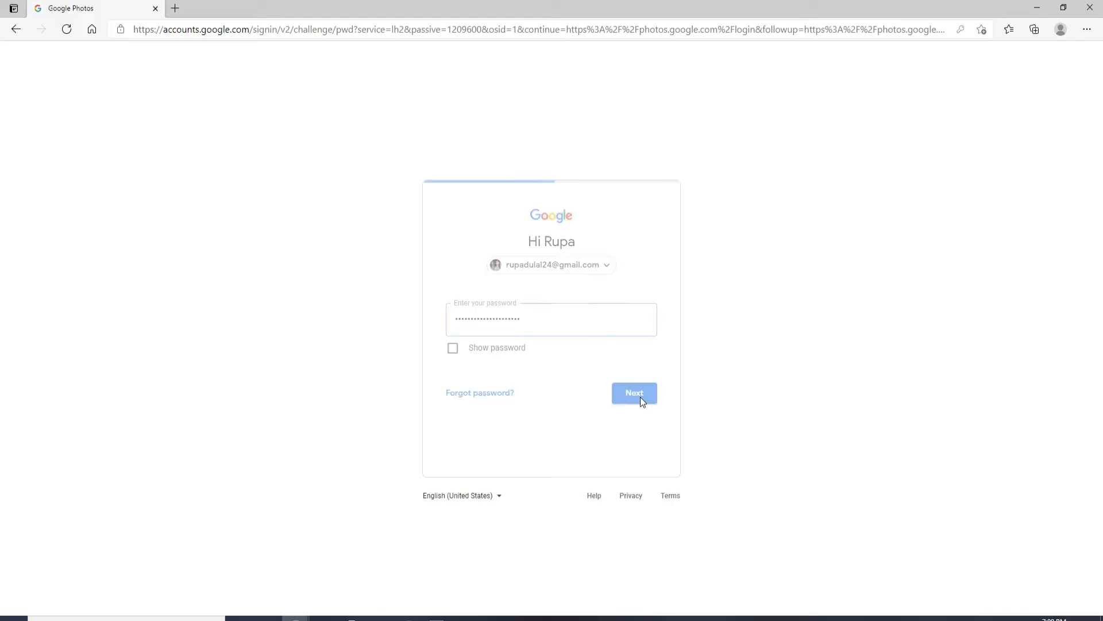